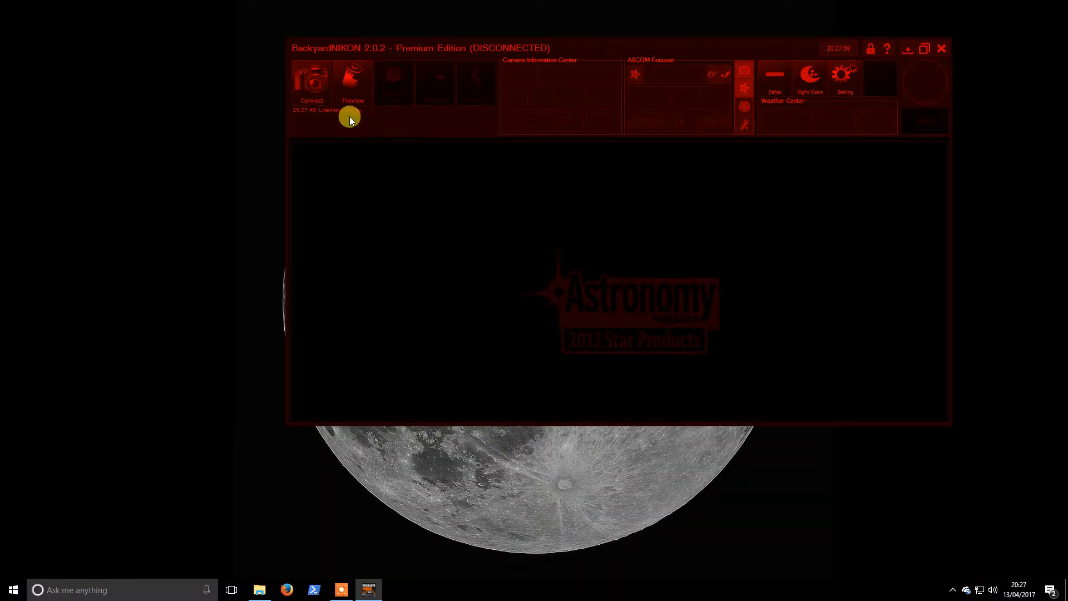
# Begin a camera connection and choose the Nikon2015 driver
pyautogui.click(311, 78)
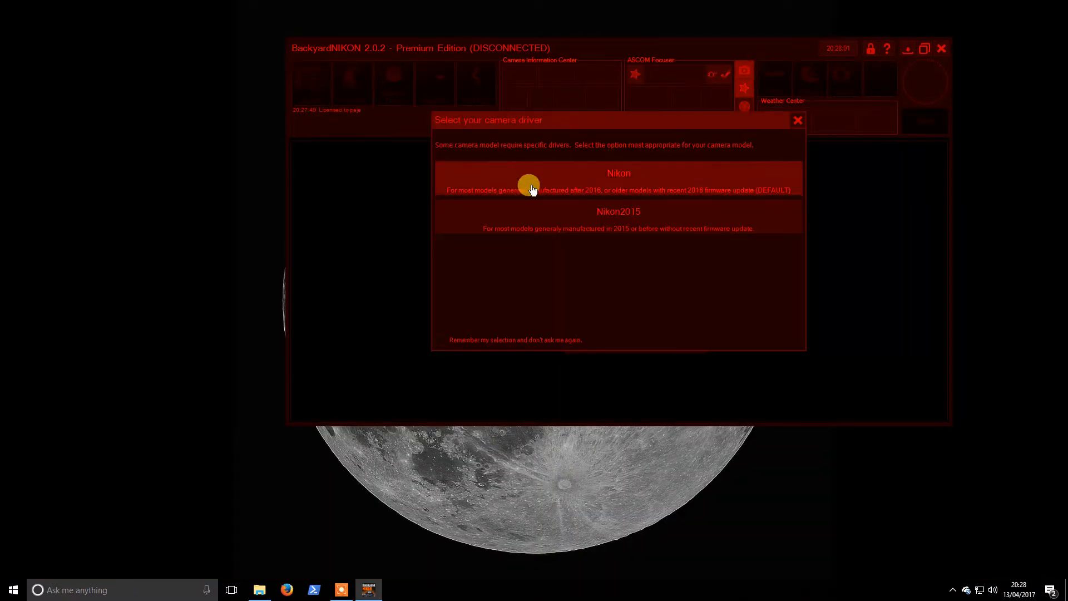
pyautogui.moveTo(594, 221)
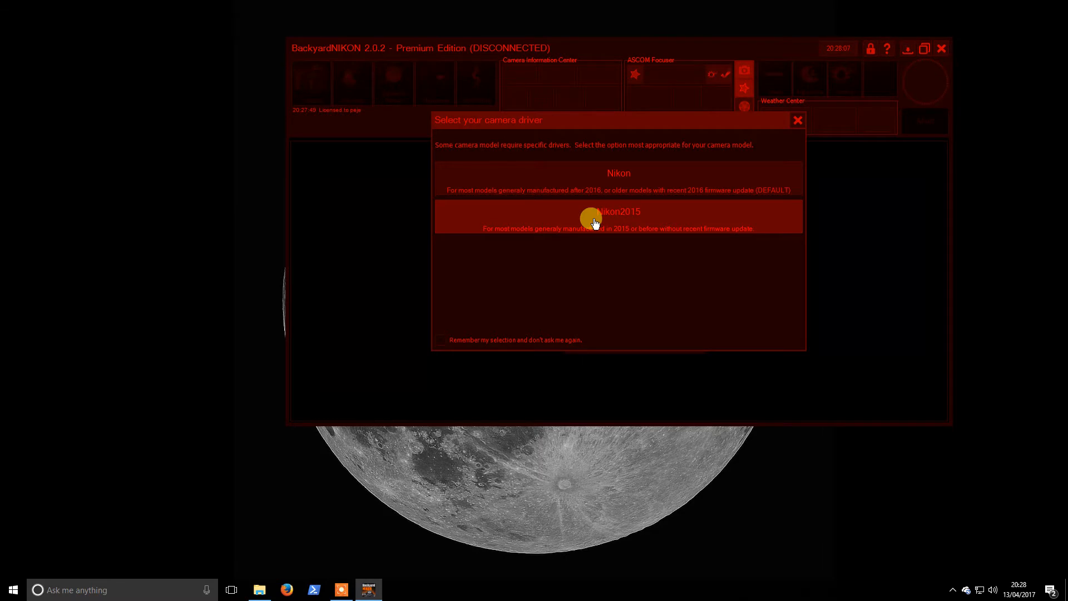
pyautogui.moveTo(665, 177)
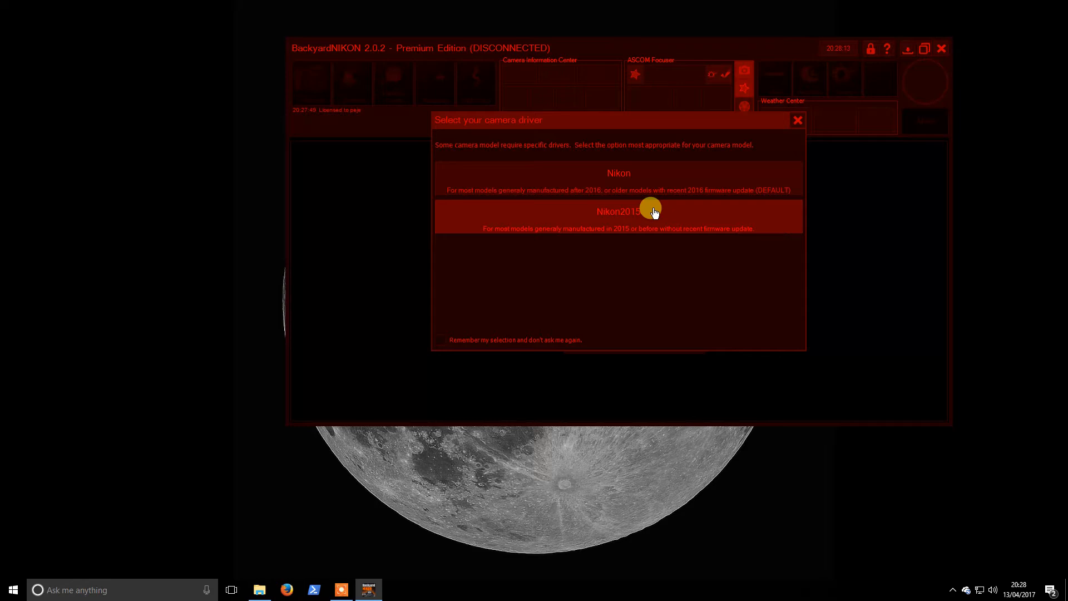
pyautogui.click(618, 211)
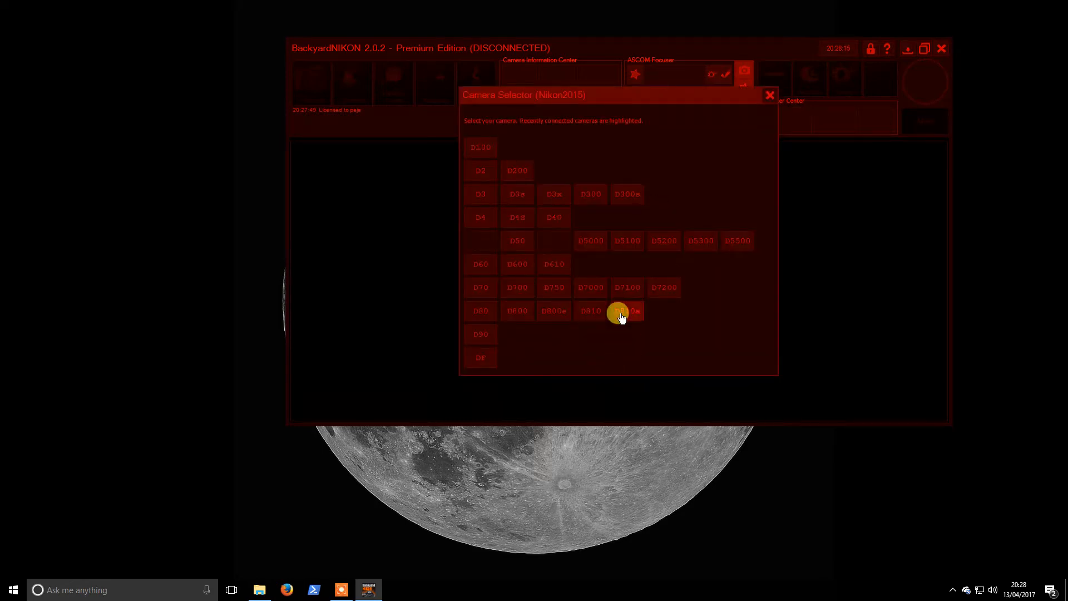
# Connect to the D7100 camera model from the Camera Selector
pyautogui.click(626, 311)
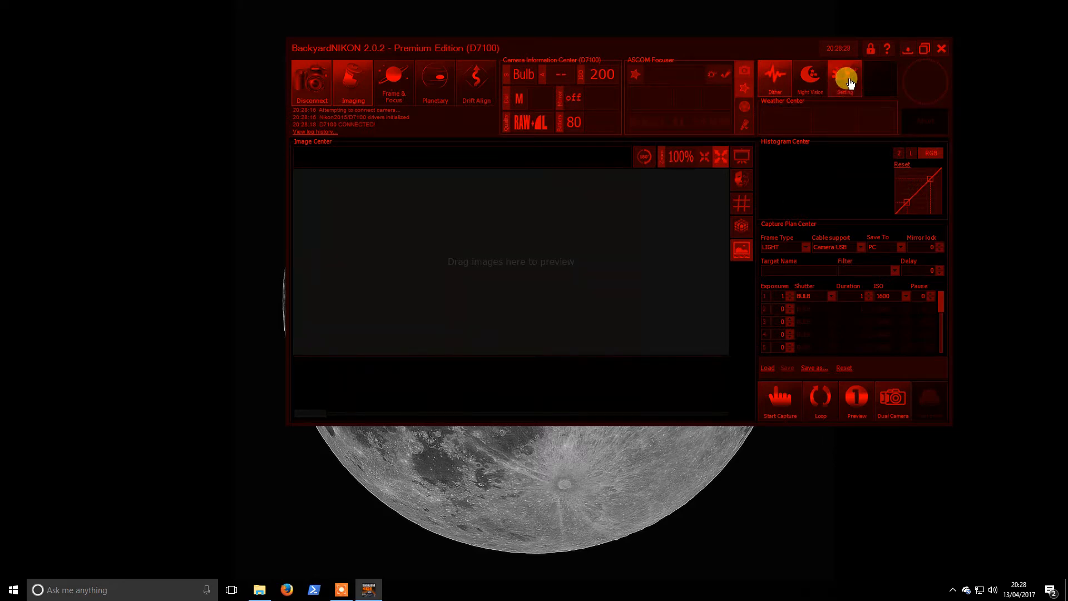
# Bring up the BackyardNIKON Settings window
pyautogui.click(845, 78)
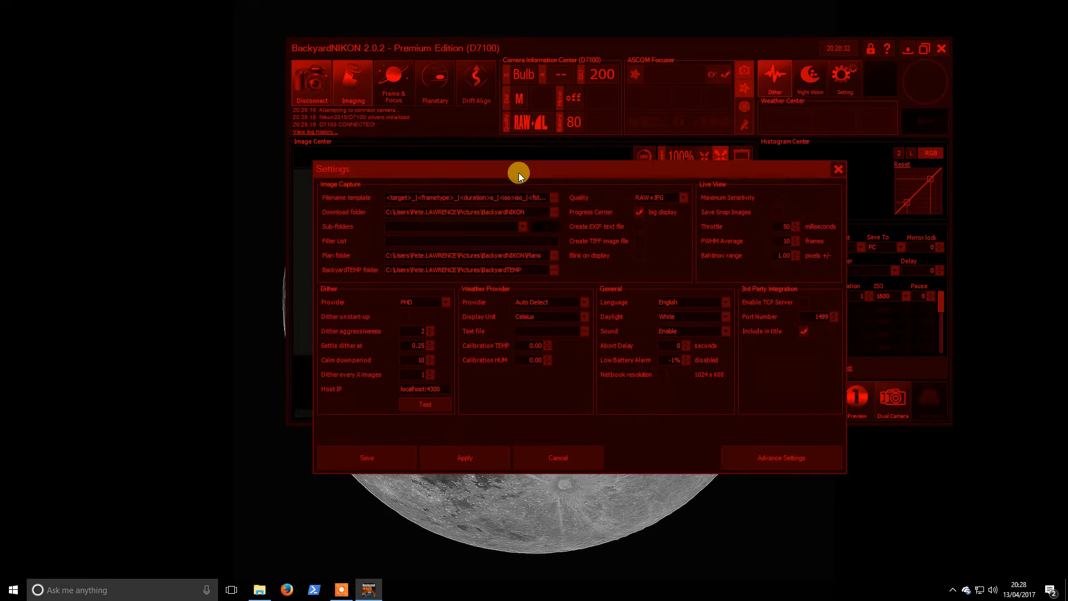
pyautogui.moveTo(462, 211)
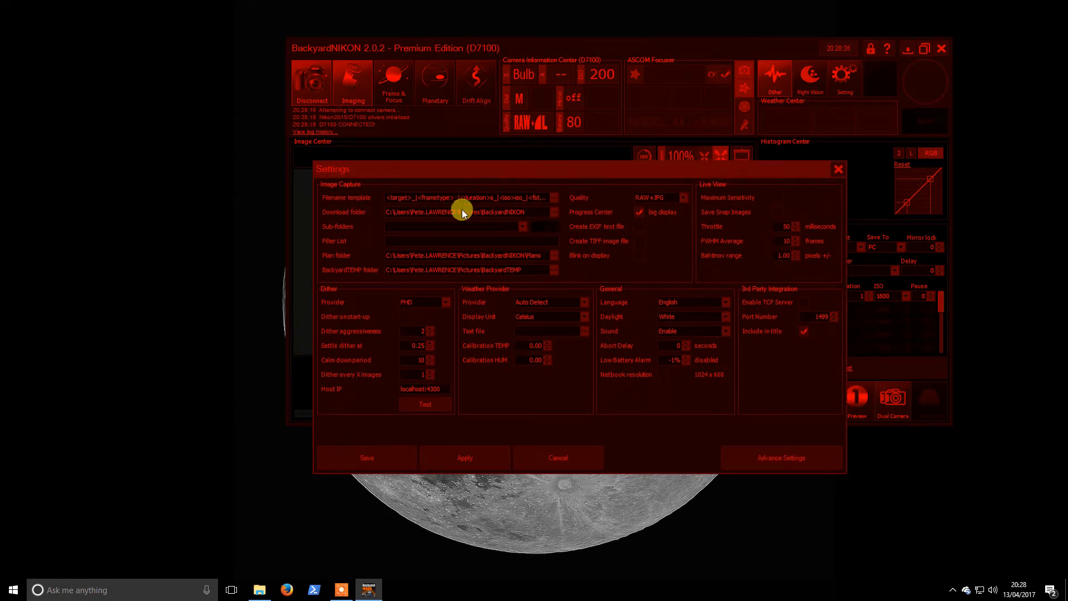
pyautogui.moveTo(523, 194)
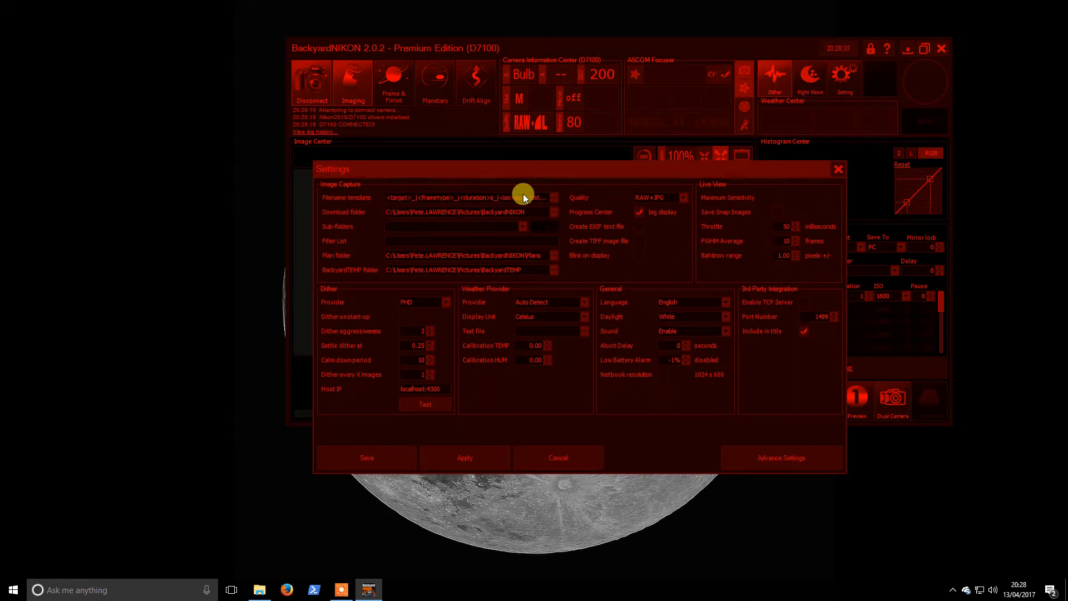
pyautogui.click(548, 198)
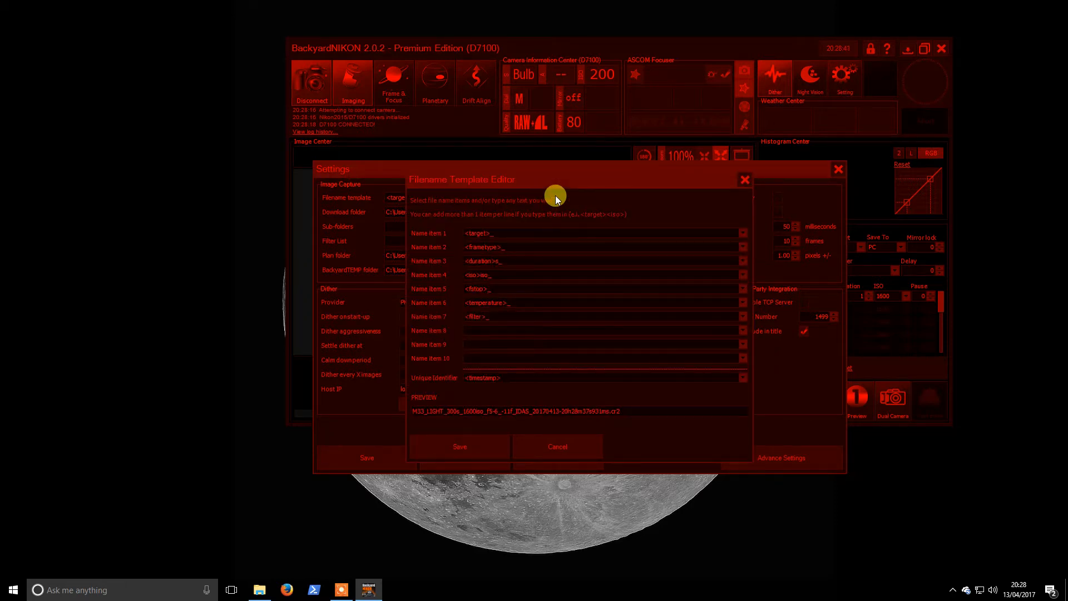
pyautogui.moveTo(524, 228)
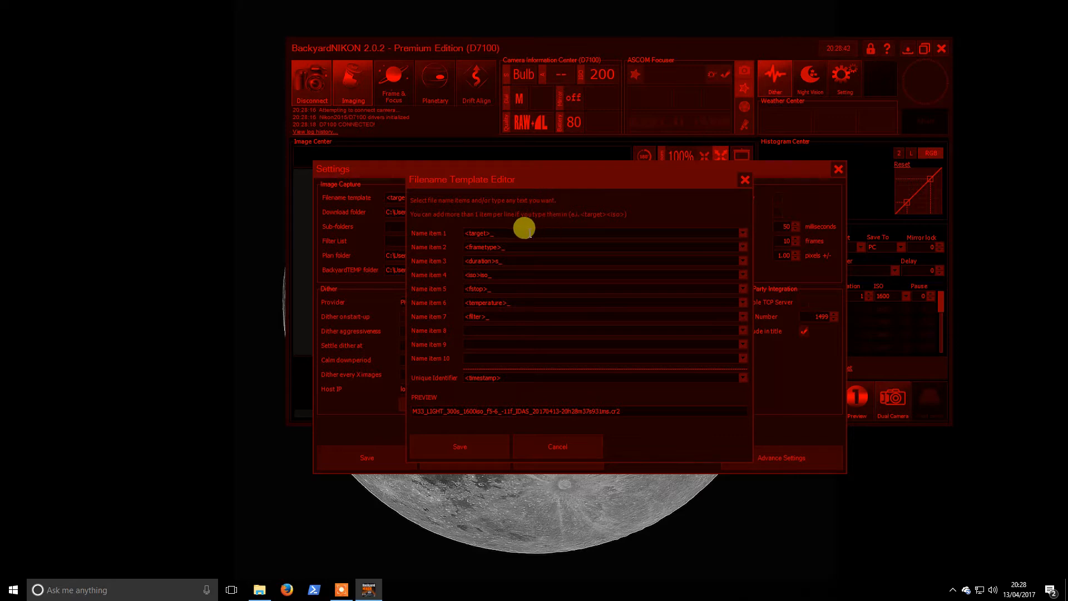
pyautogui.moveTo(743, 306)
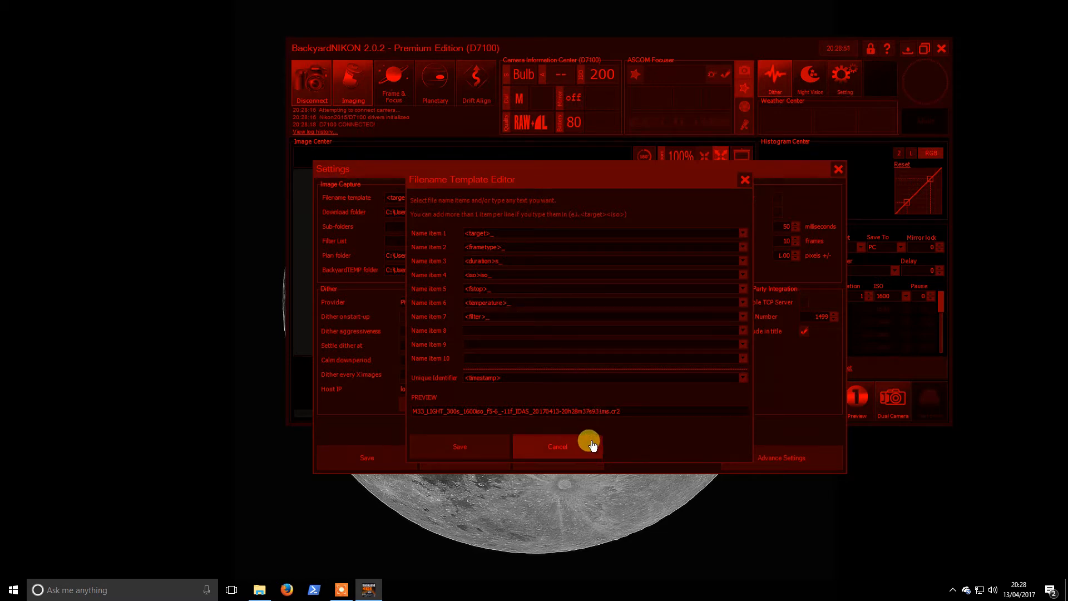
pyautogui.click(557, 446)
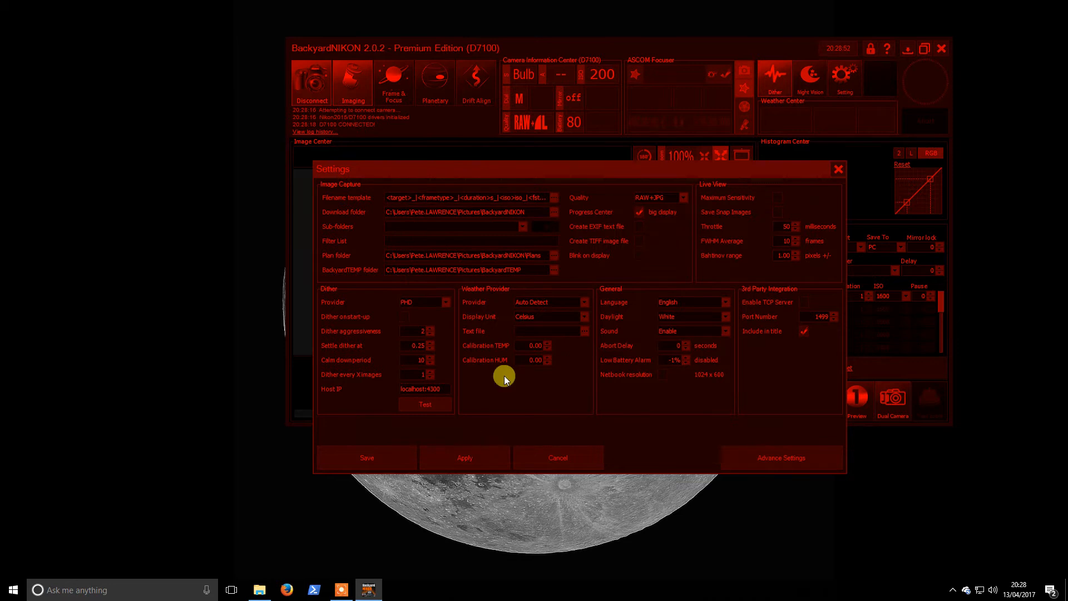
pyautogui.moveTo(512, 220)
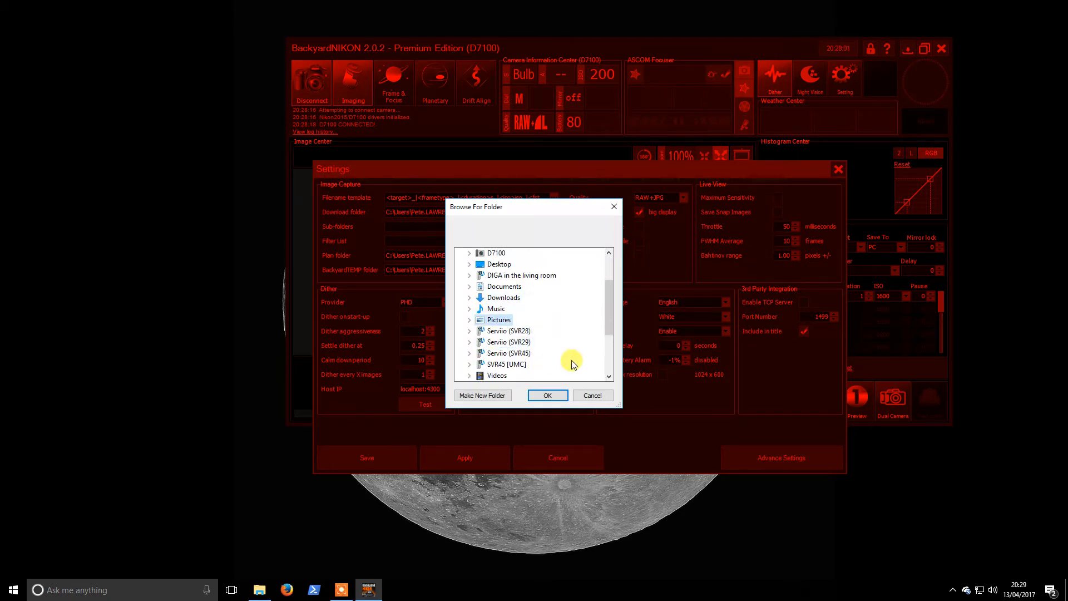
# Point the download folder to D:\Backyard Nikon
pyautogui.scroll(-3)
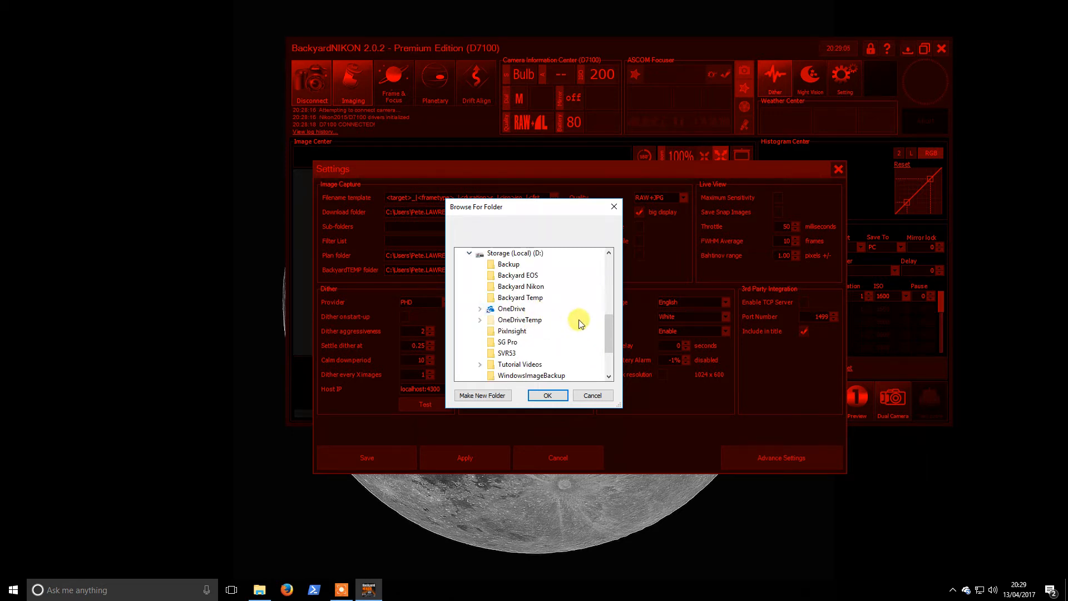
pyautogui.click(520, 286)
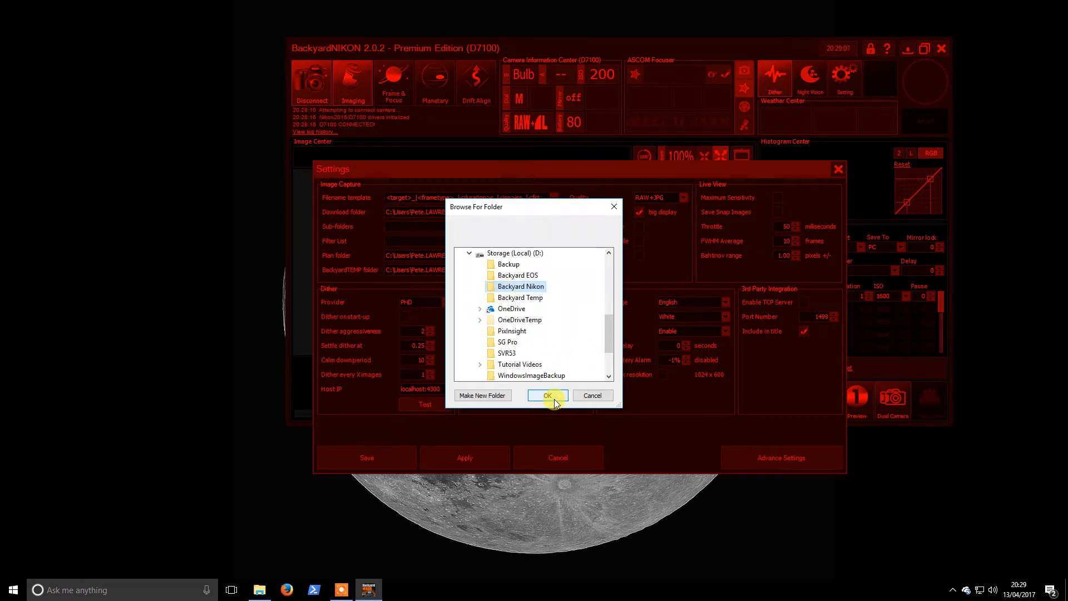
pyautogui.click(547, 396)
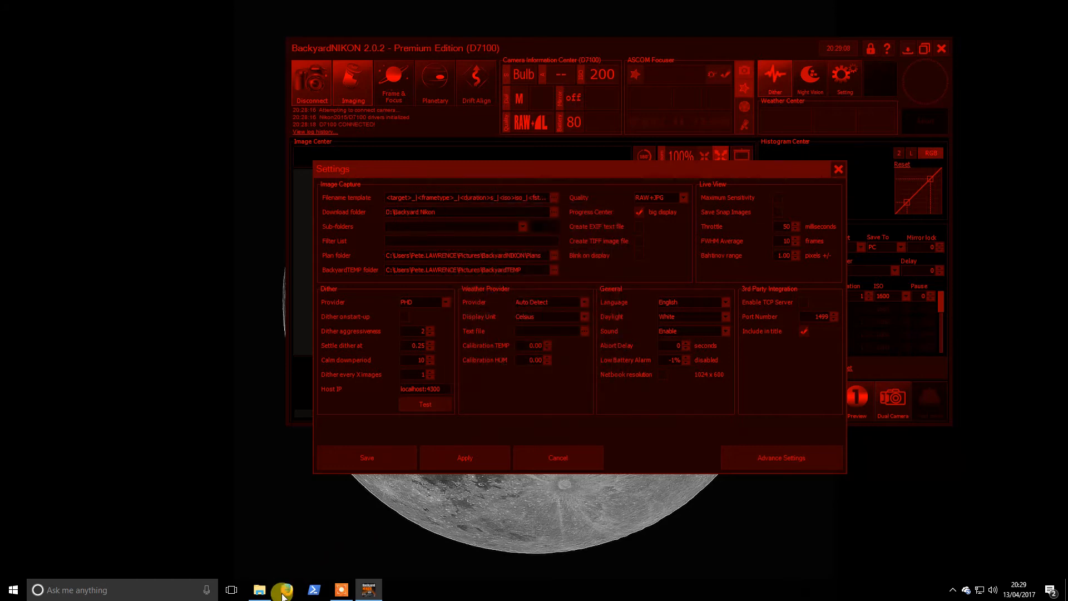
pyautogui.click(260, 590)
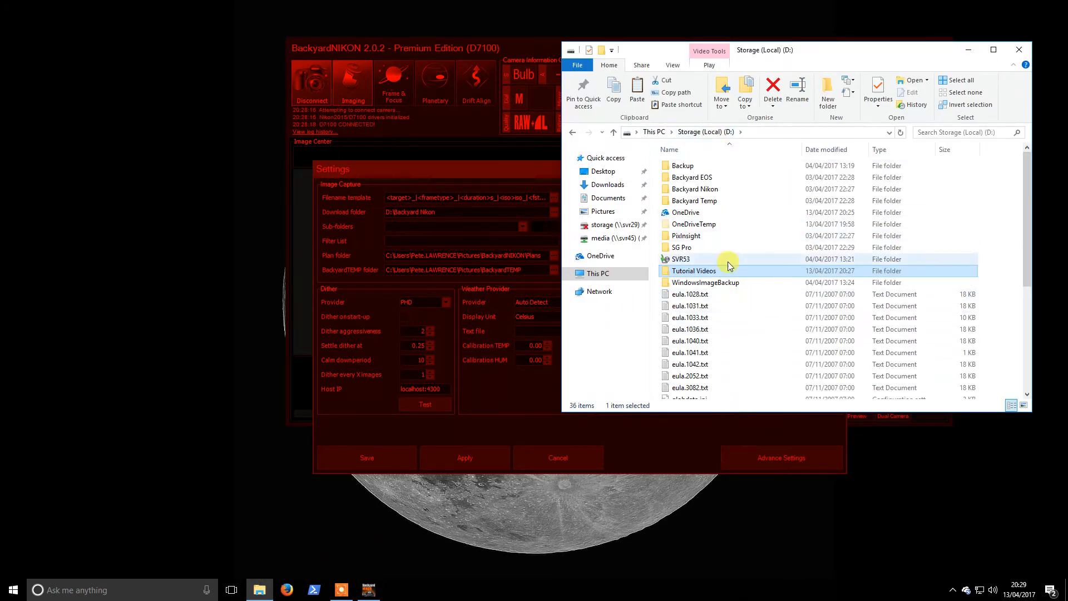
pyautogui.doubleClick(694, 188)
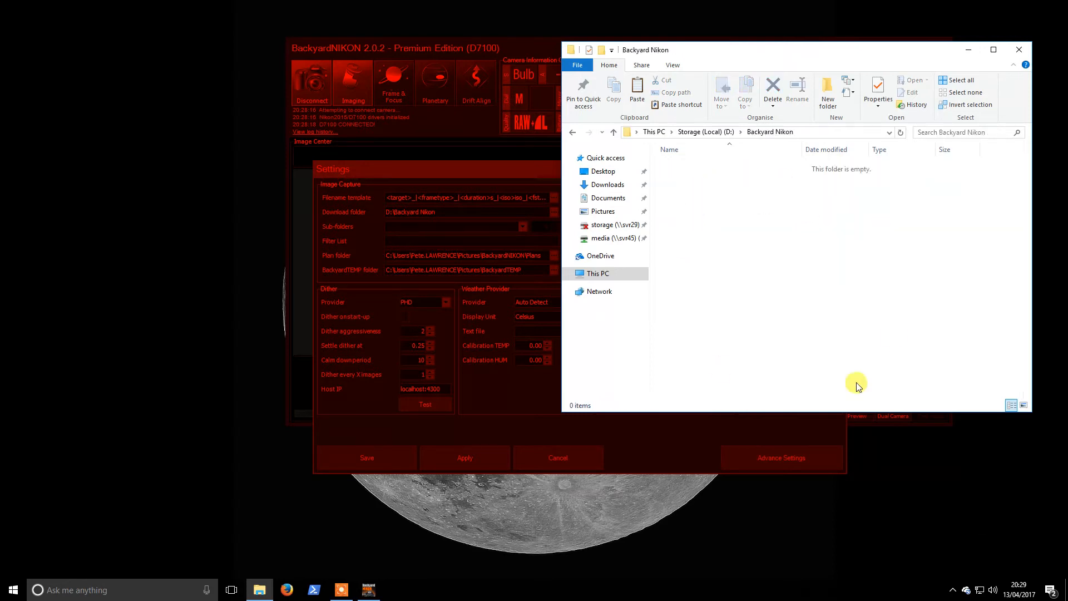
pyautogui.moveTo(972, 50)
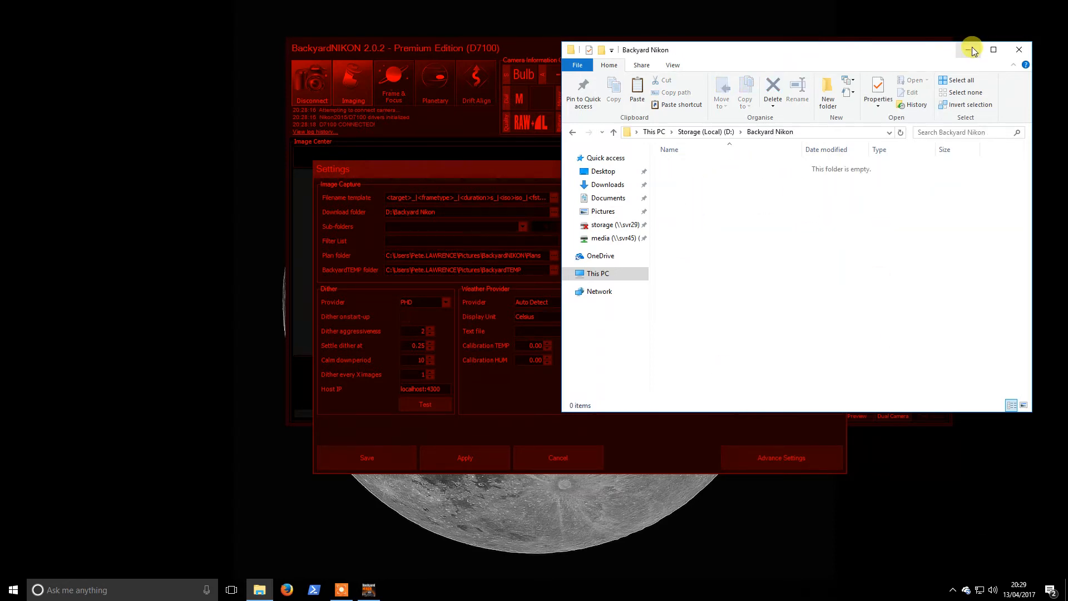
pyautogui.click(1016, 49)
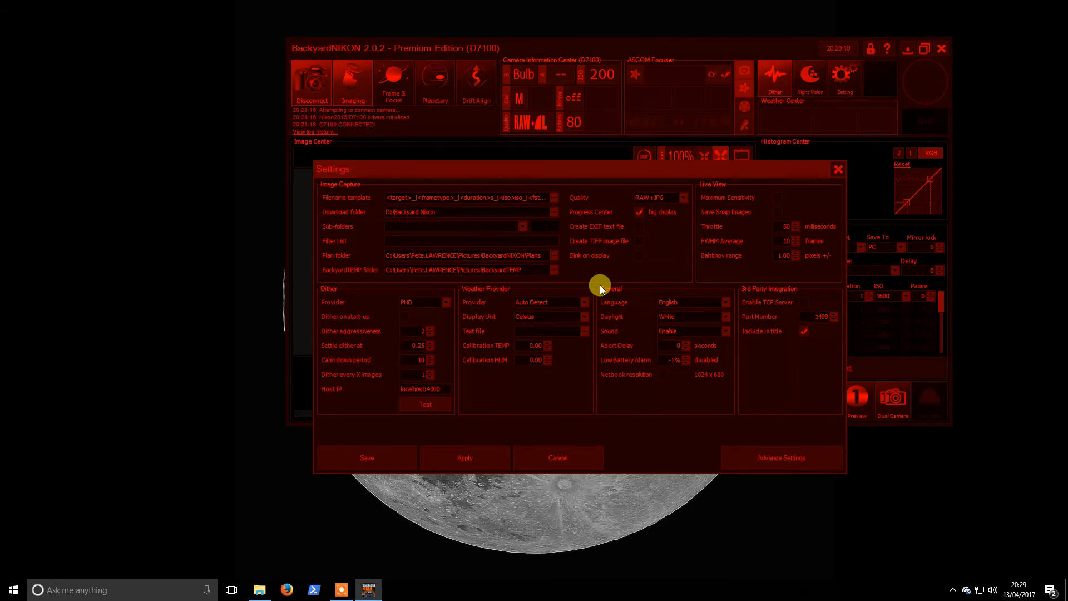
pyautogui.moveTo(483, 230)
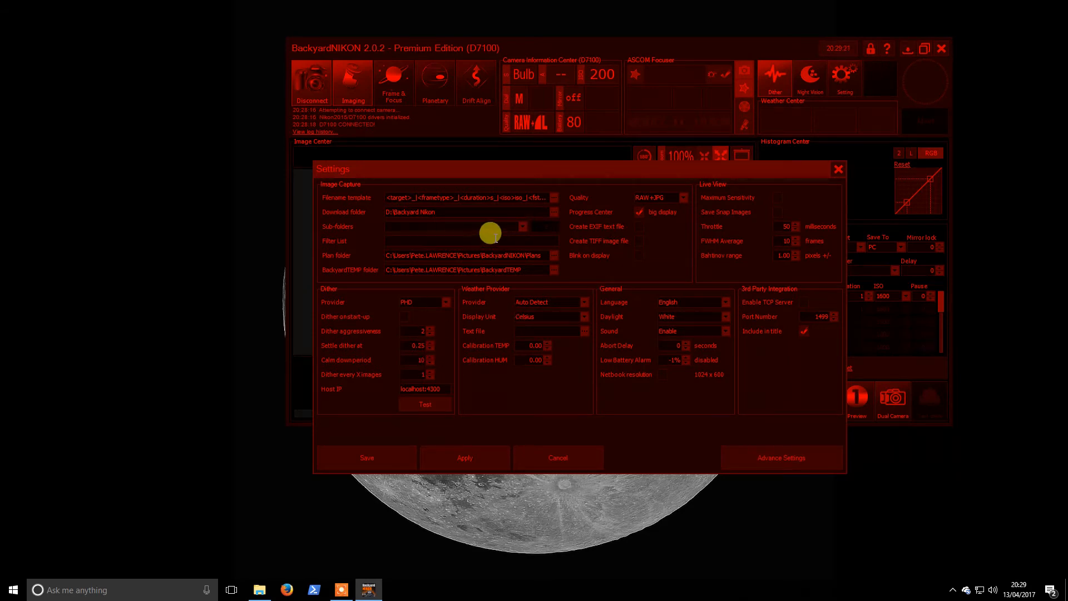
# Enter LR in the Filter List field
pyautogui.write('LR')
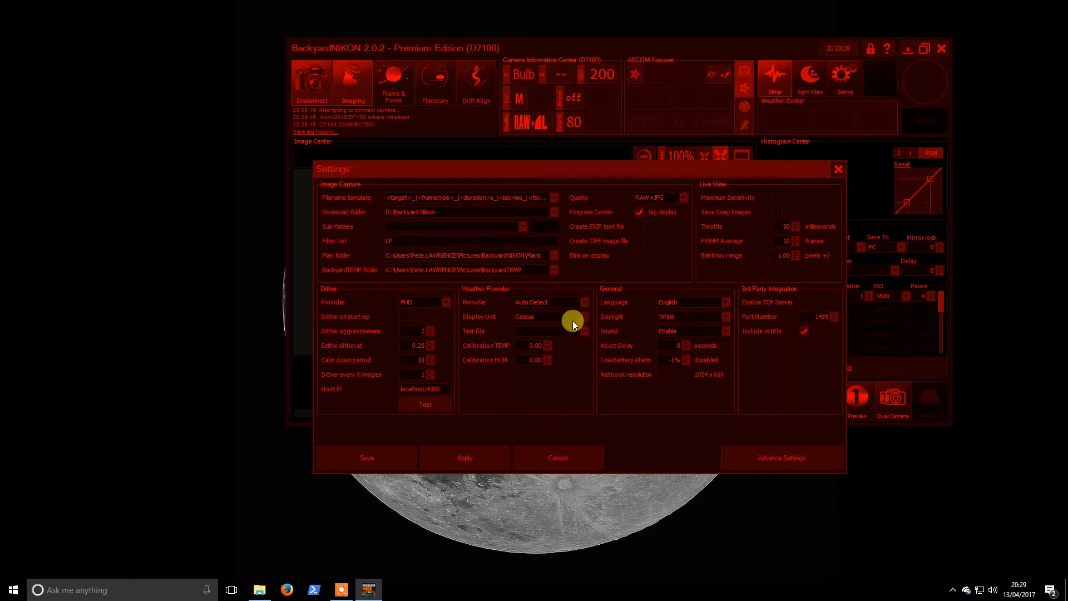
pyautogui.moveTo(532, 265)
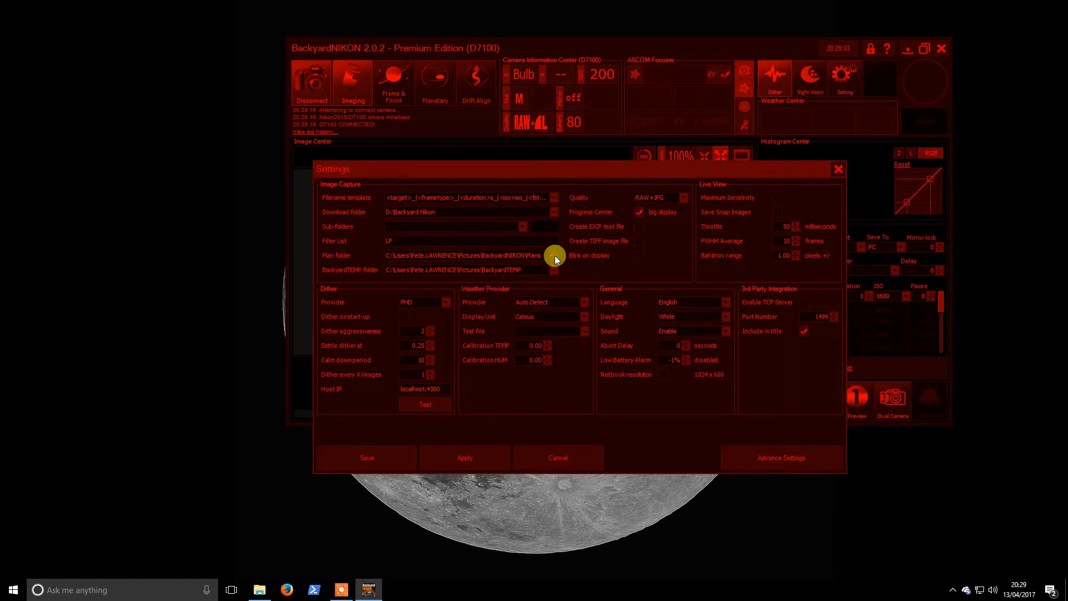
# Create a new Plans folder inside D:\Backyard Nikon and make it the plan folder
pyautogui.click(554, 256)
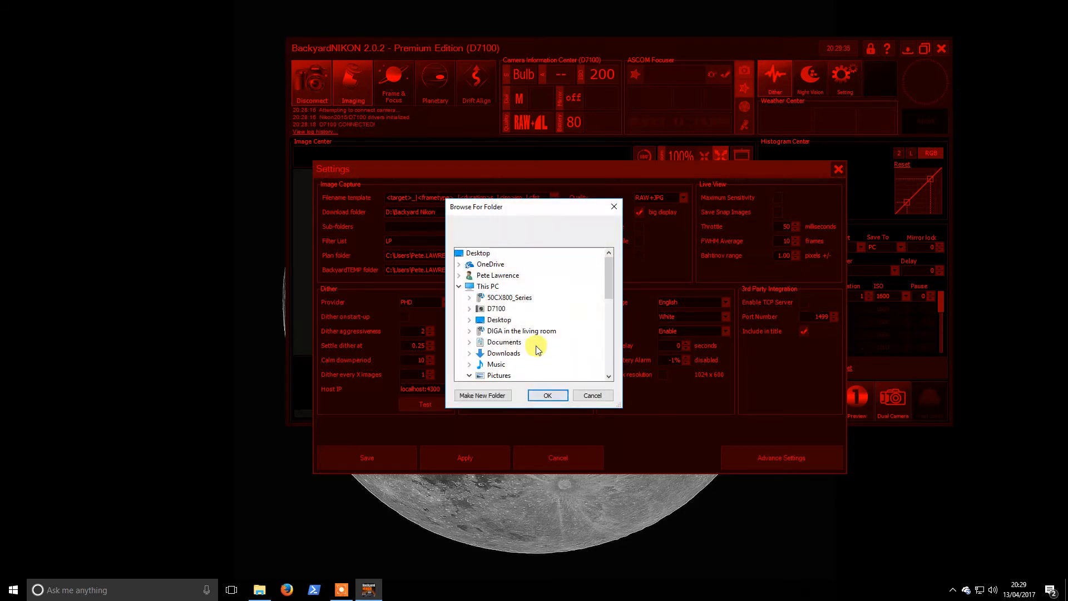
pyautogui.click(458, 285)
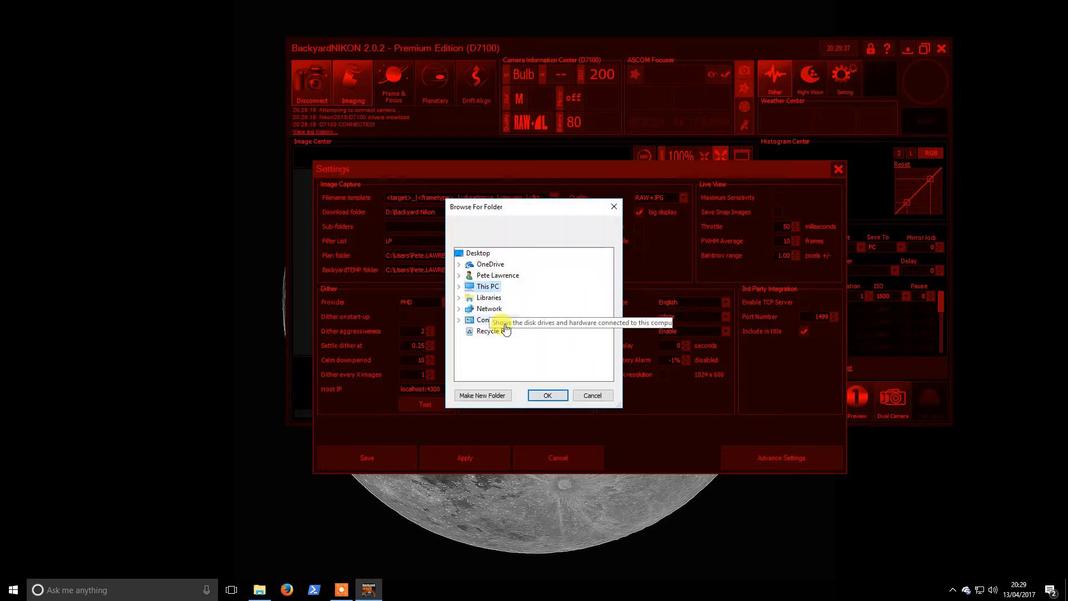
pyautogui.click(458, 286)
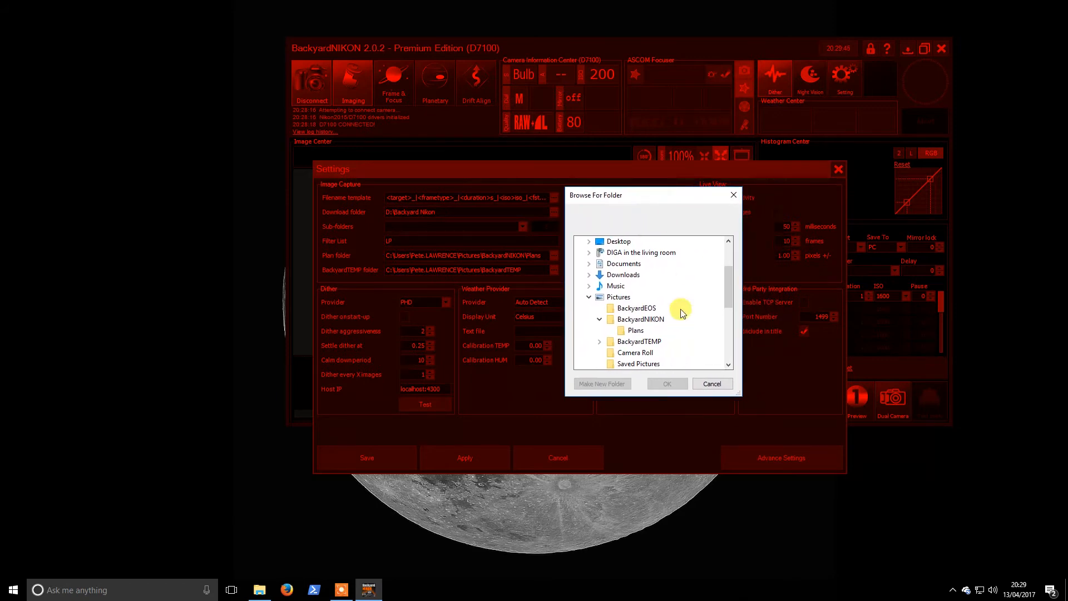
pyautogui.click(589, 296)
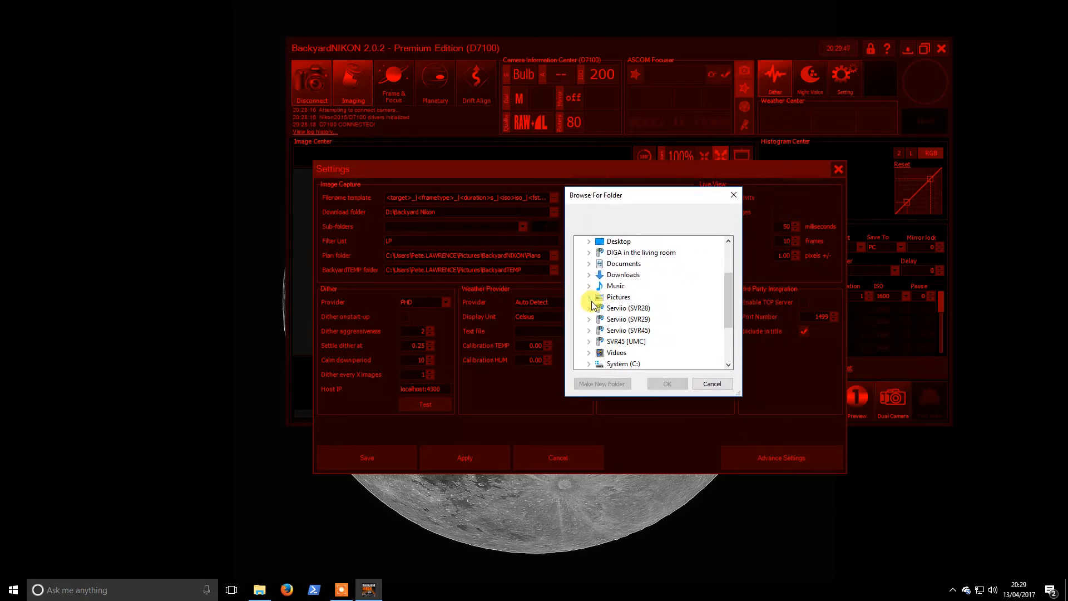
pyautogui.scroll(-3)
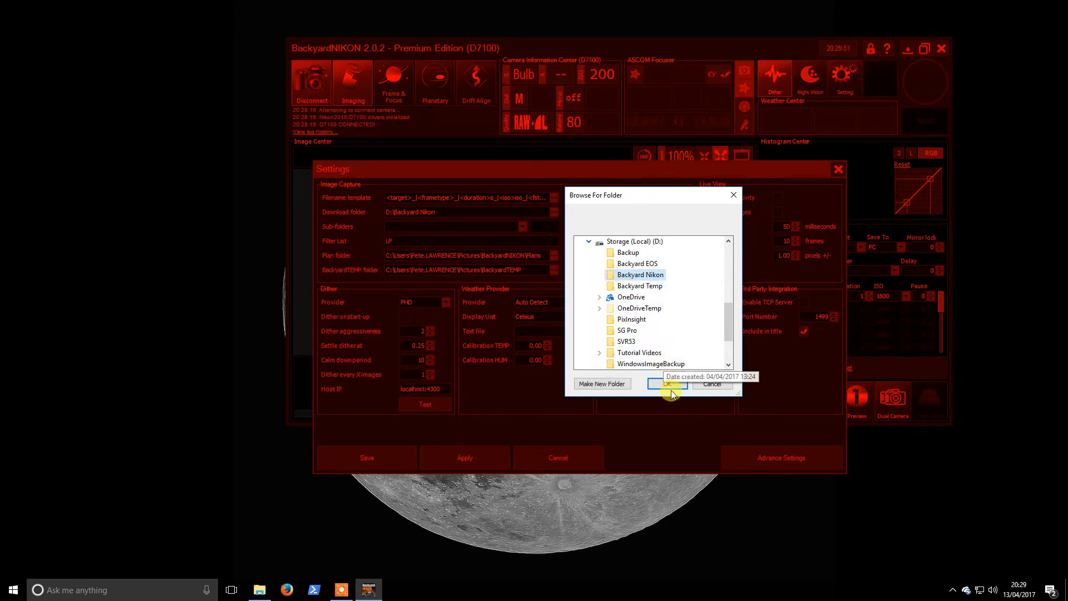
pyautogui.click(601, 383)
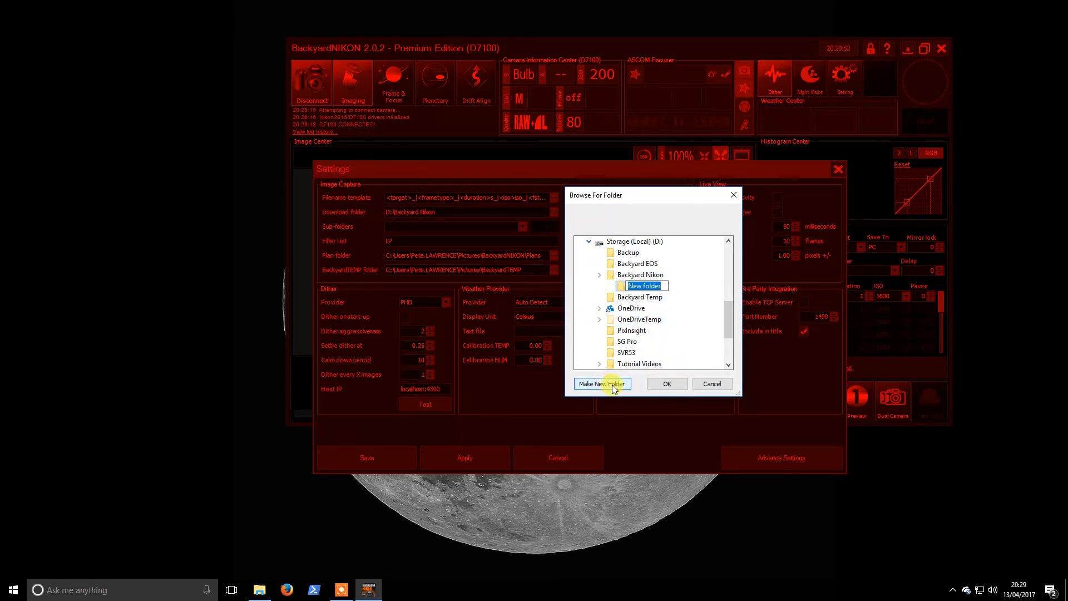
pyautogui.write('Plans')
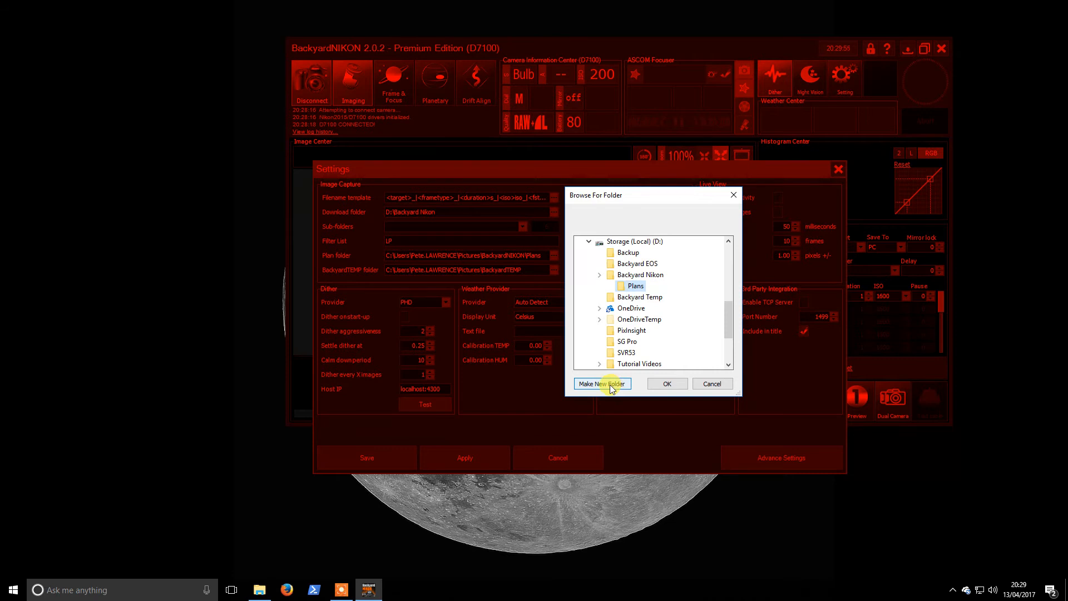
pyautogui.click(666, 382)
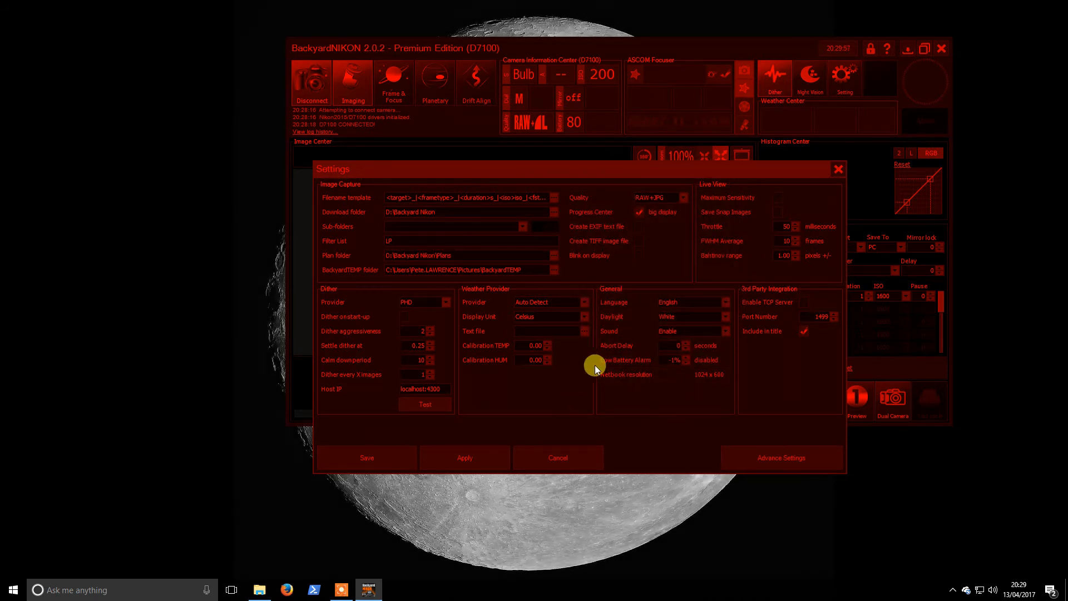
pyautogui.moveTo(552, 271)
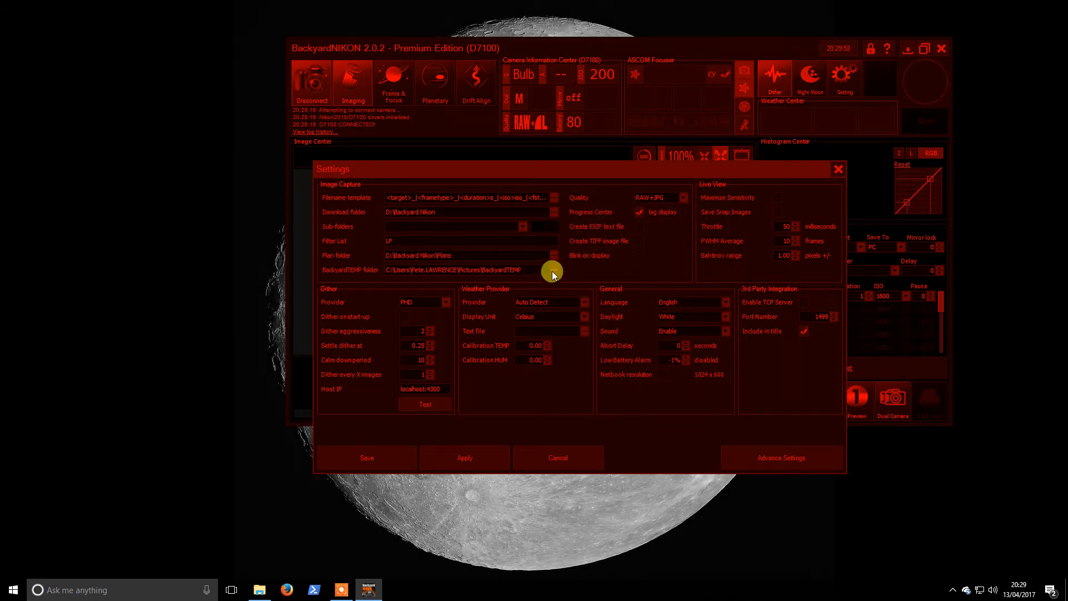
# Create a new BackyardTemp folder inside D:\Backyard Nikon and make it the temp folder
pyautogui.click(553, 270)
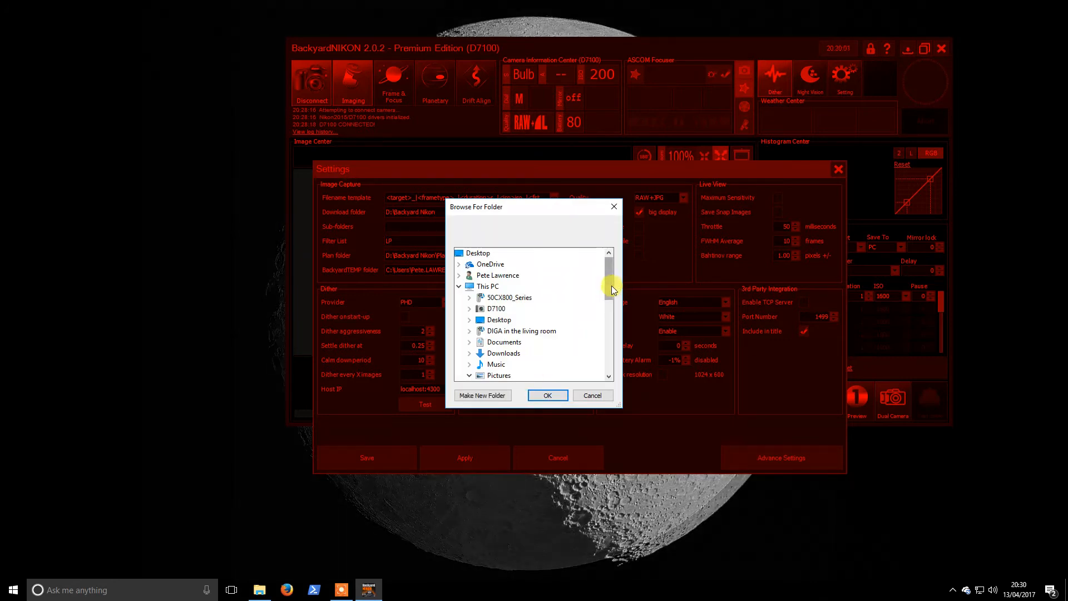
pyautogui.scroll(-3)
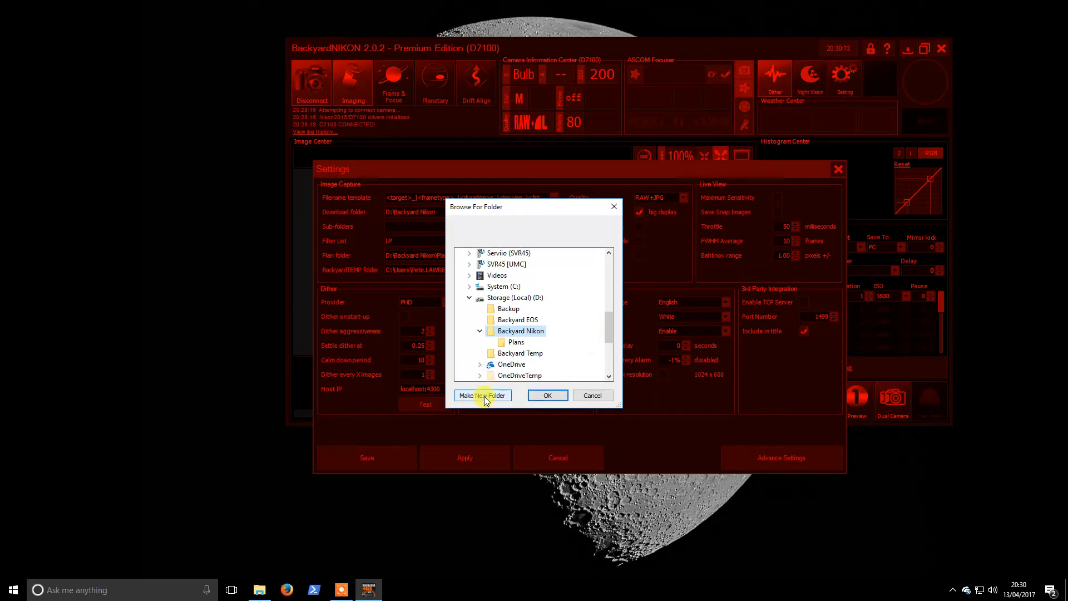
pyautogui.click(482, 394)
pyautogui.write('BackyardTemp')
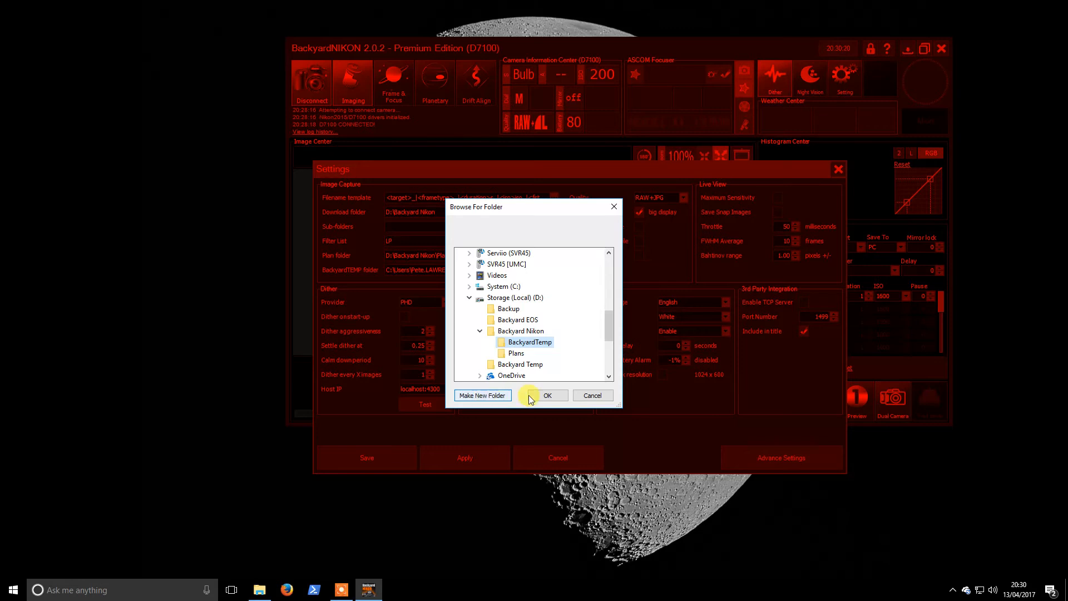
pyautogui.click(547, 394)
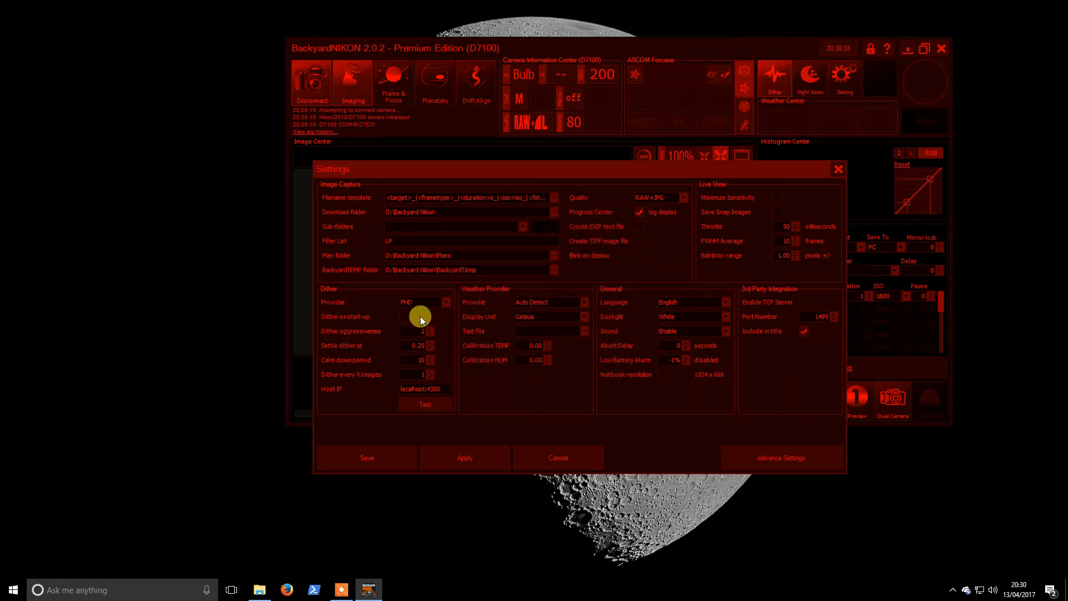
# Keep PHD as dither provider, enable dither at start-up and raise aggressiveness
pyautogui.click(445, 303)
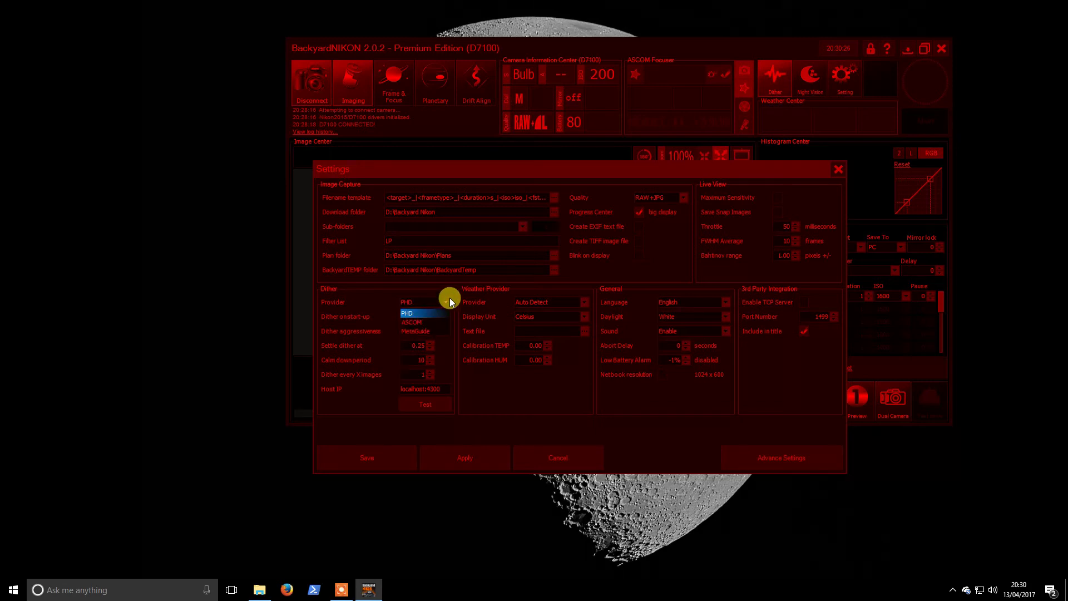
pyautogui.click(407, 314)
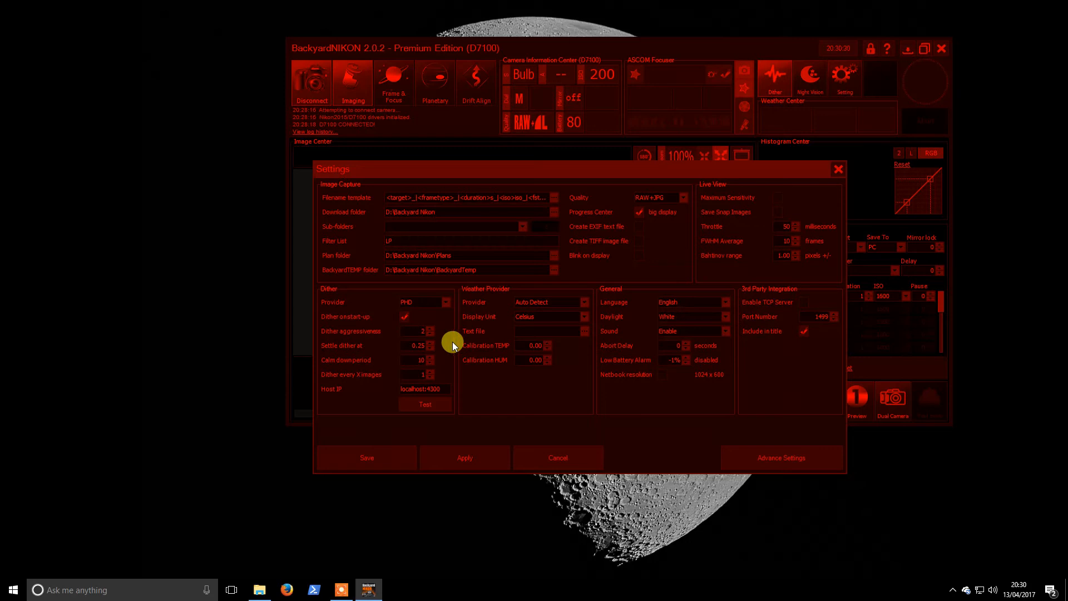
pyautogui.click(429, 328)
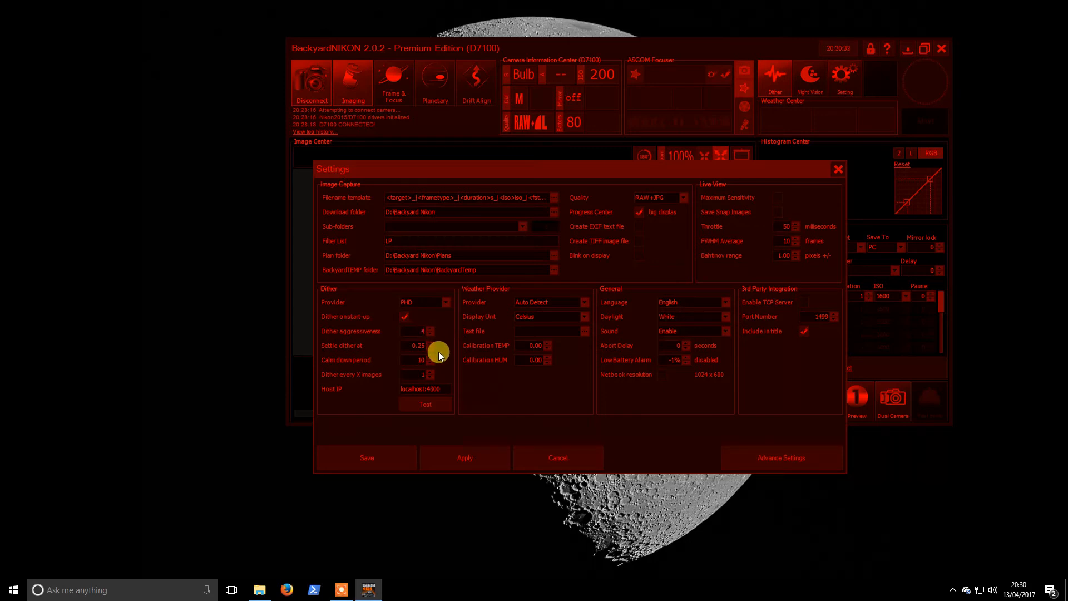
pyautogui.moveTo(441, 376)
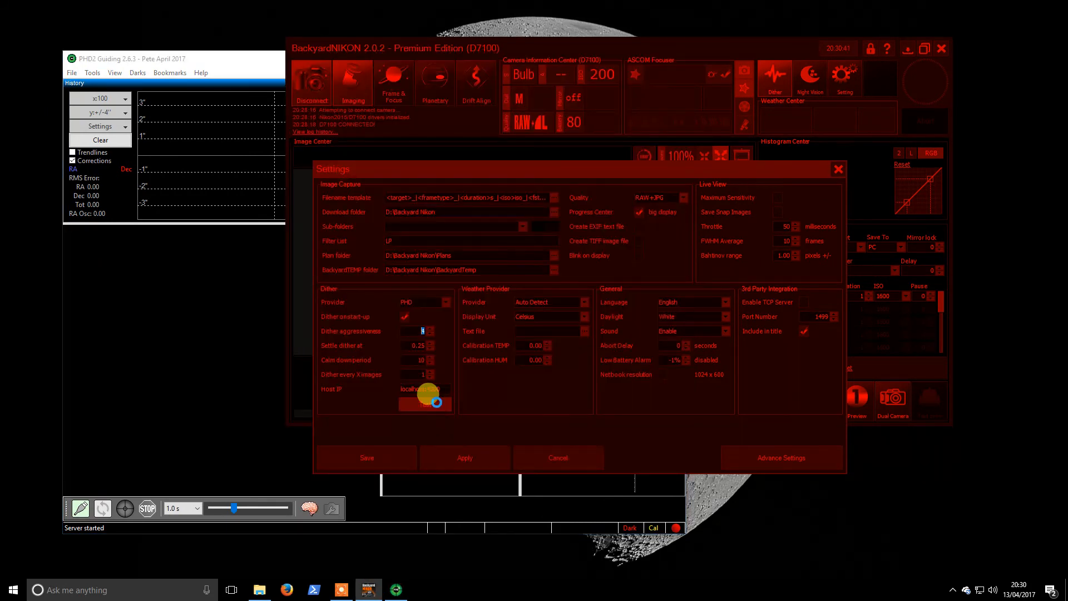
# Run the PHD dither connection test so it reports Success
pyautogui.click(425, 405)
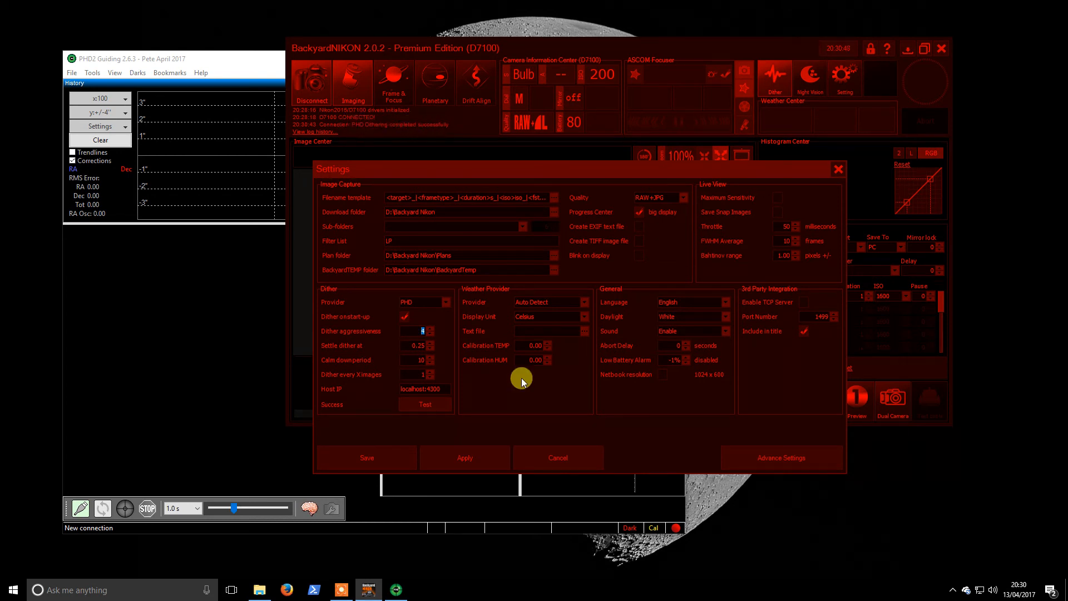
pyautogui.moveTo(532, 422)
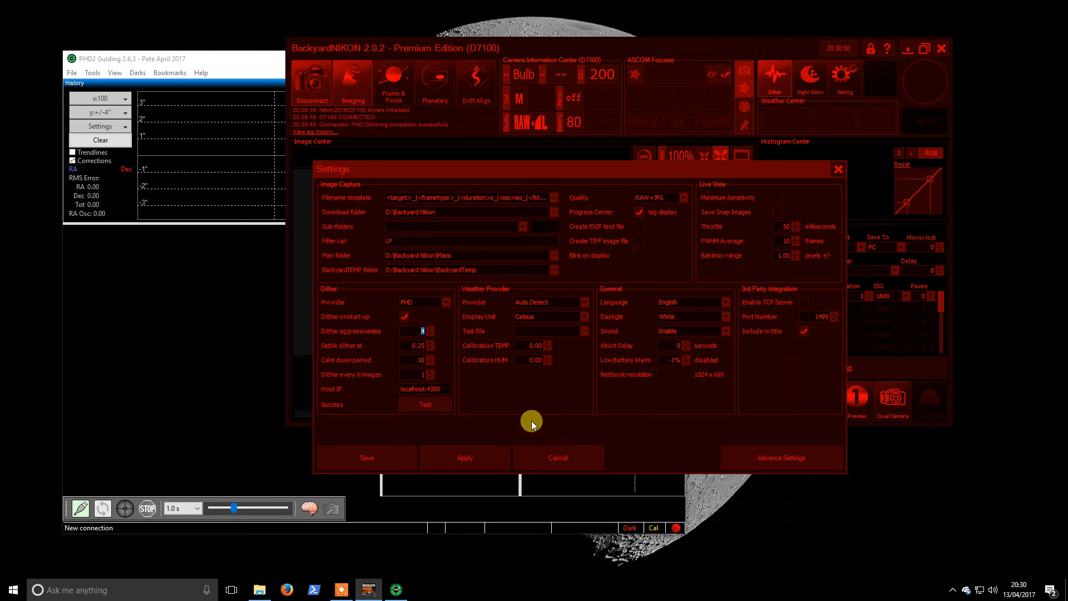
pyautogui.moveTo(521, 318)
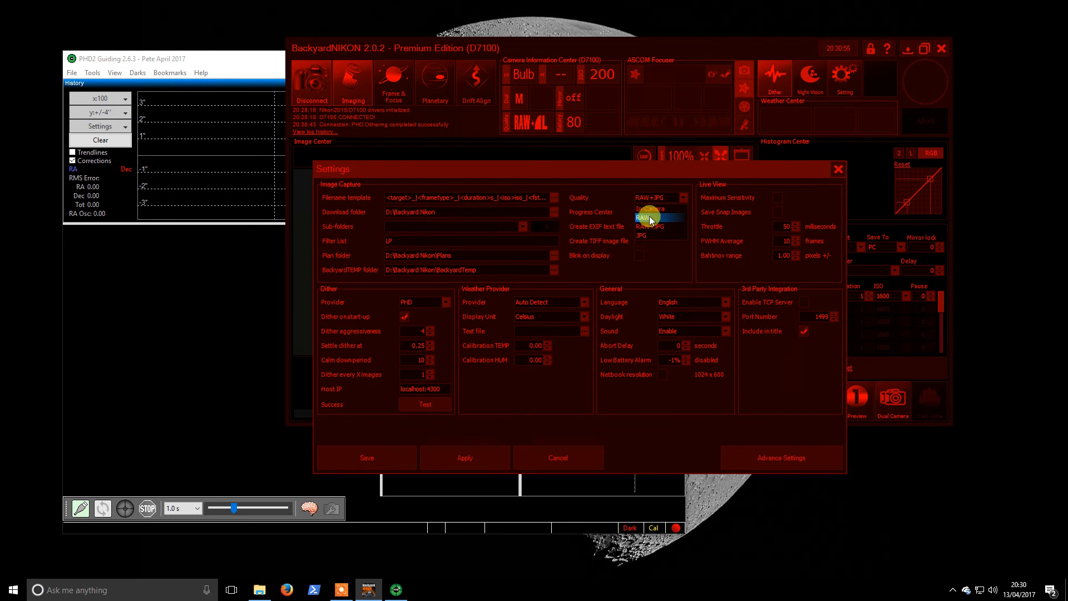
# Set image capture quality to RAW instead of RAW+JPG
pyautogui.click(649, 217)
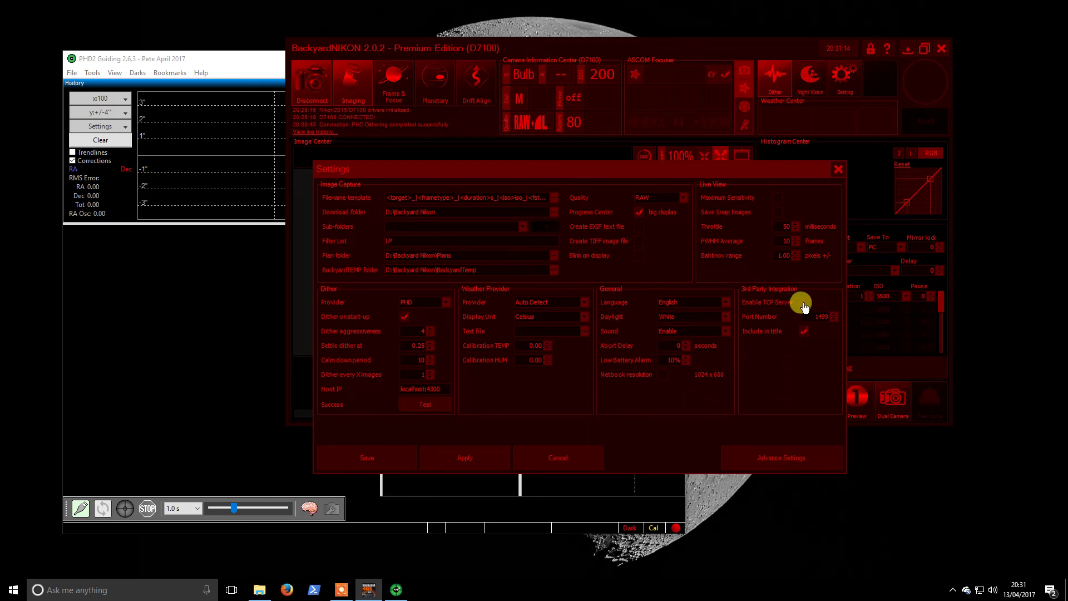
# Enable the TCP server in the 3rd Party Integration section
pyautogui.click(804, 303)
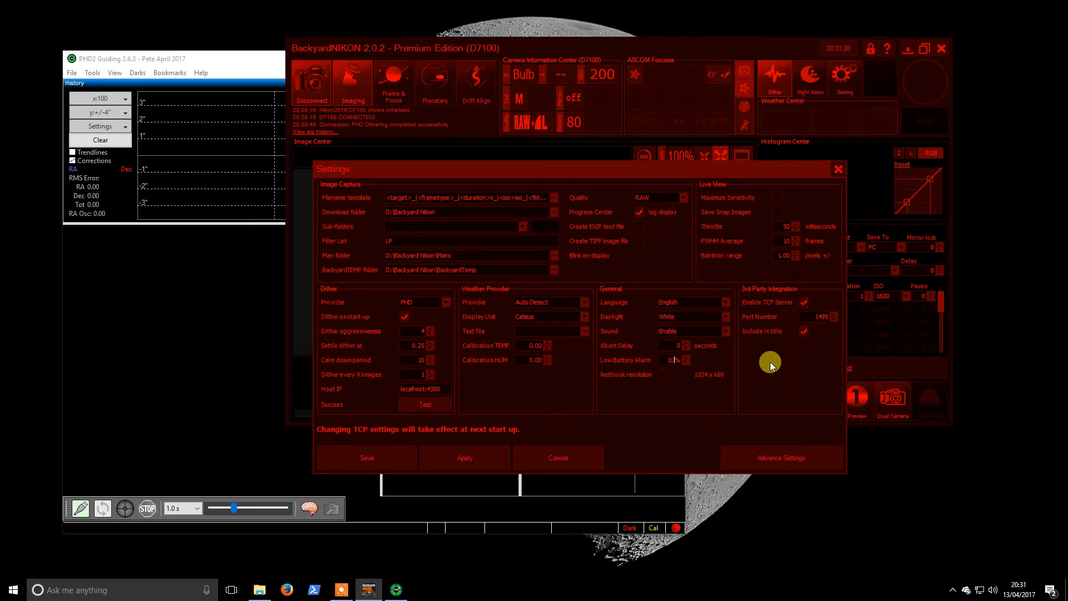
pyautogui.moveTo(802, 263)
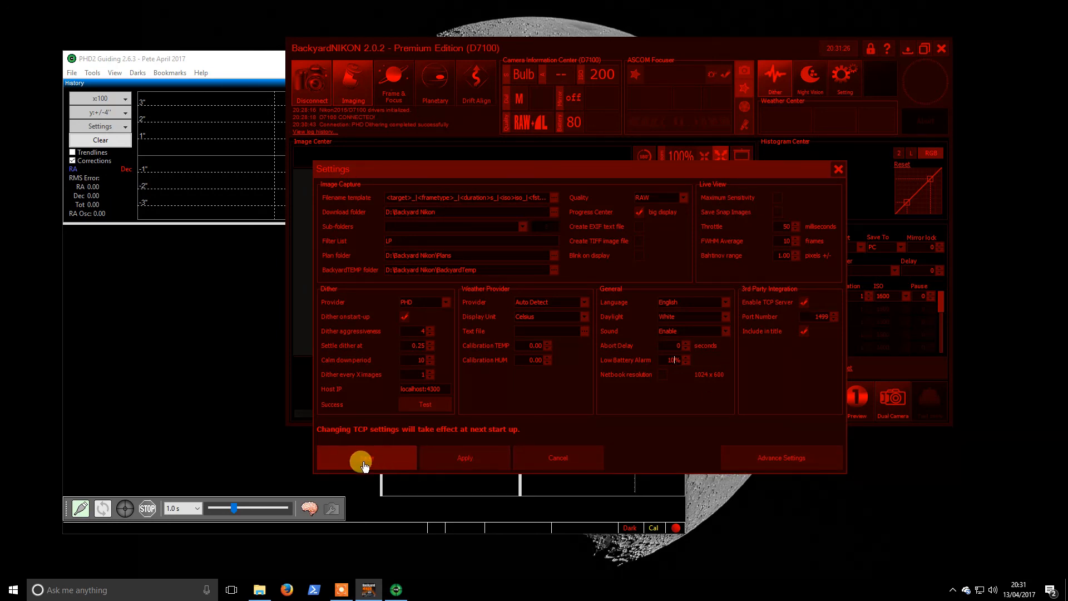
# Save and close the settings, leaving the camera DISCONNECTED on TCP port 1499
pyautogui.click(361, 457)
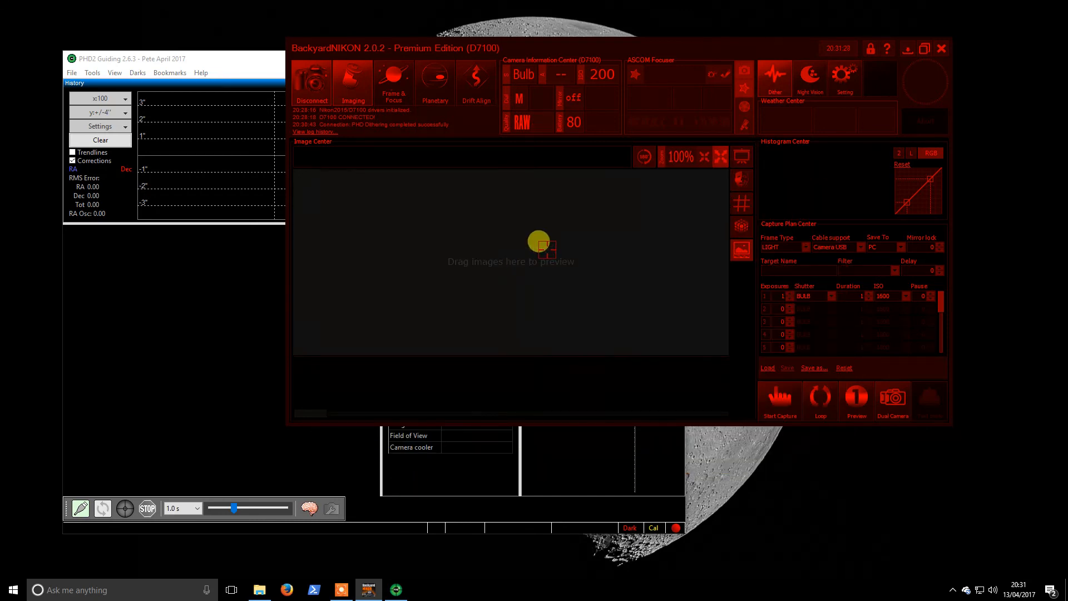
pyautogui.moveTo(487, 123)
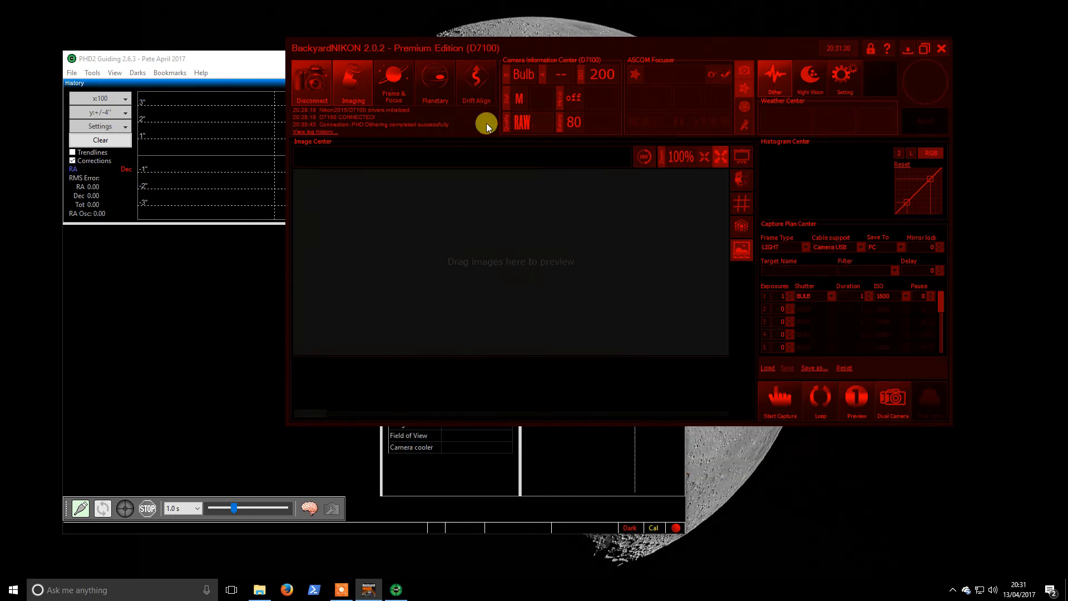
pyautogui.click(311, 80)
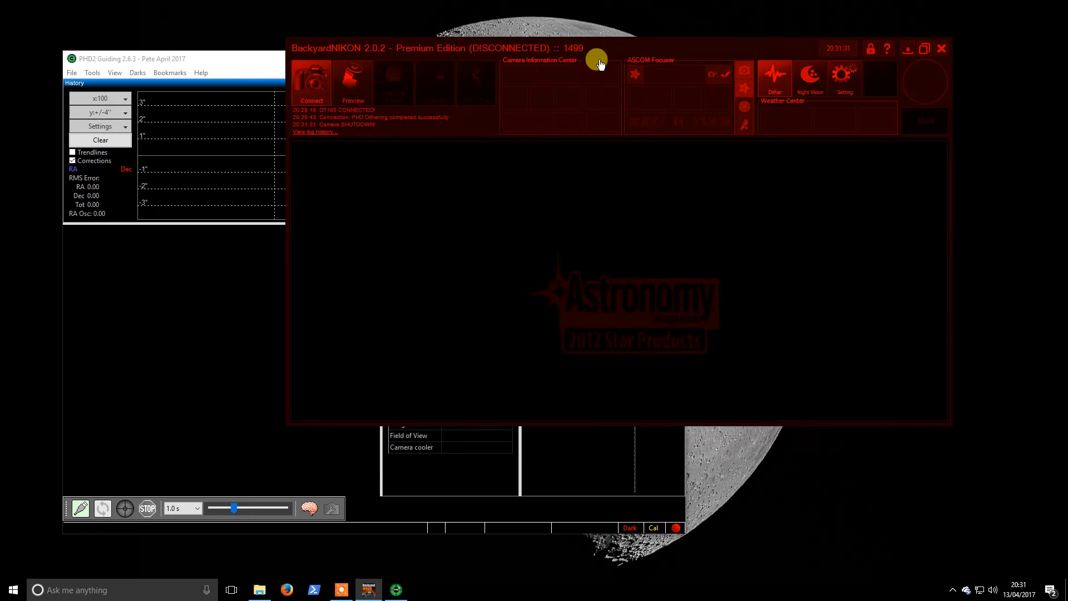